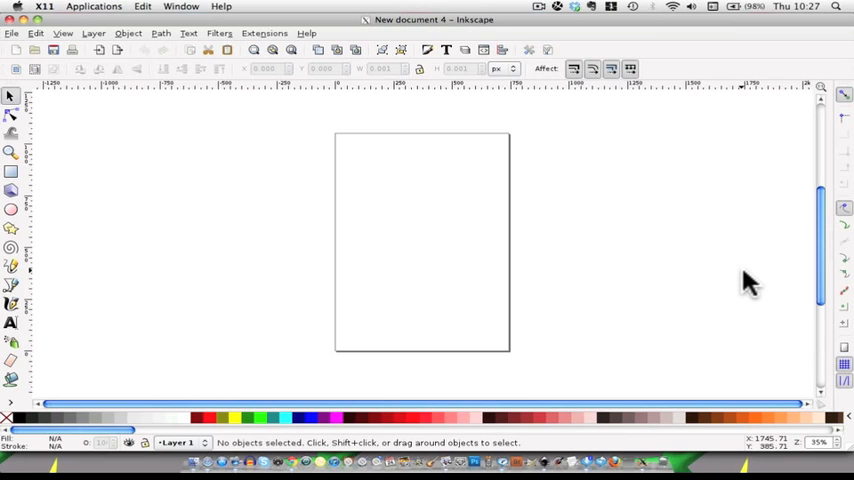
{"action": "mouse_move", "coordinate": [744, 283]}
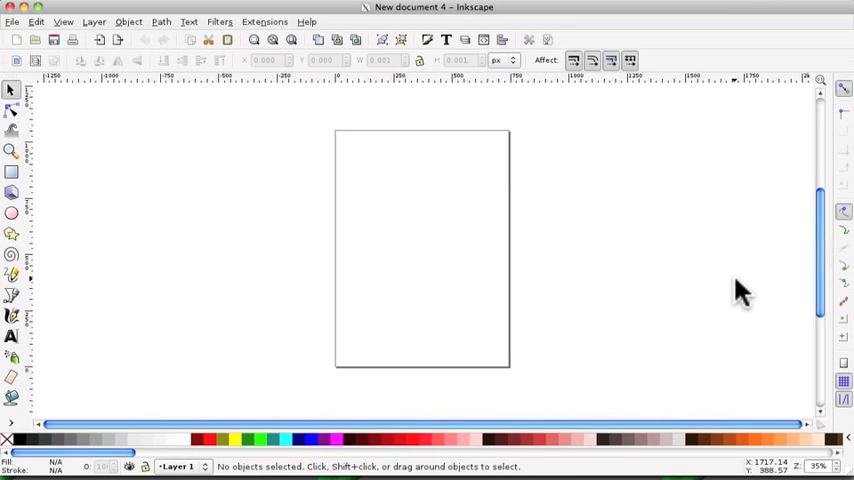
{"action": "mouse_move", "coordinate": [740, 292]}
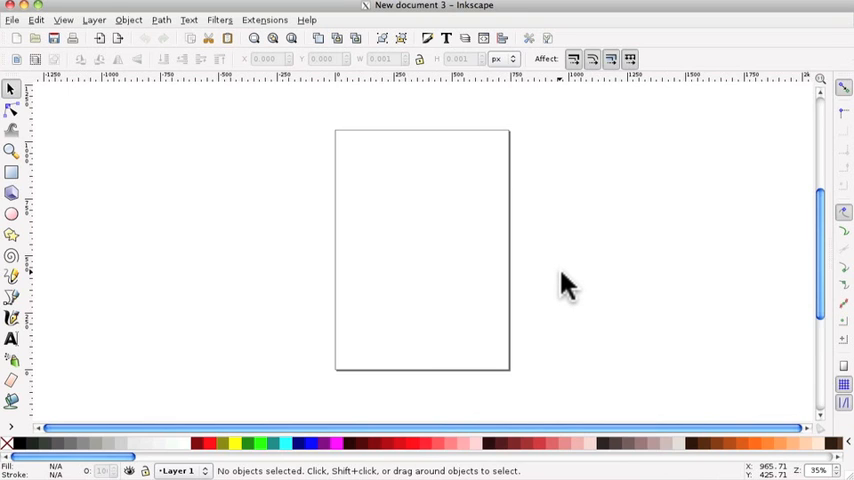
{"action": "mouse_move", "coordinate": [565, 285]}
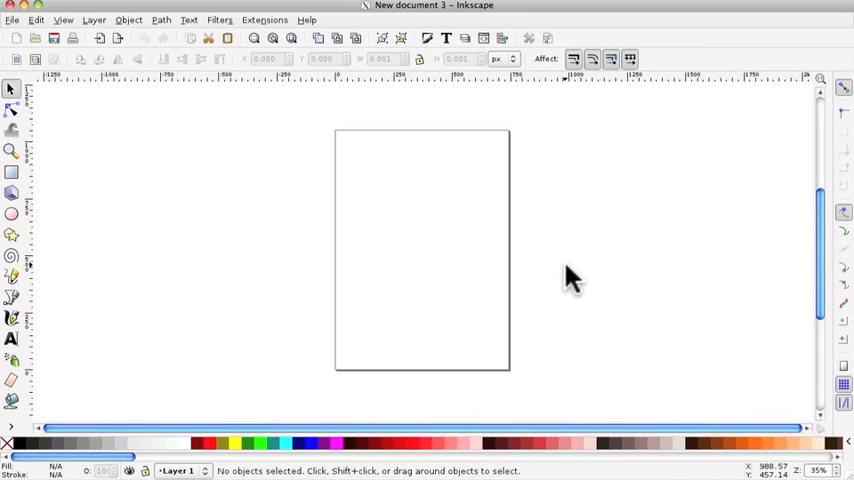
{"action": "mouse_move", "coordinate": [575, 270]}
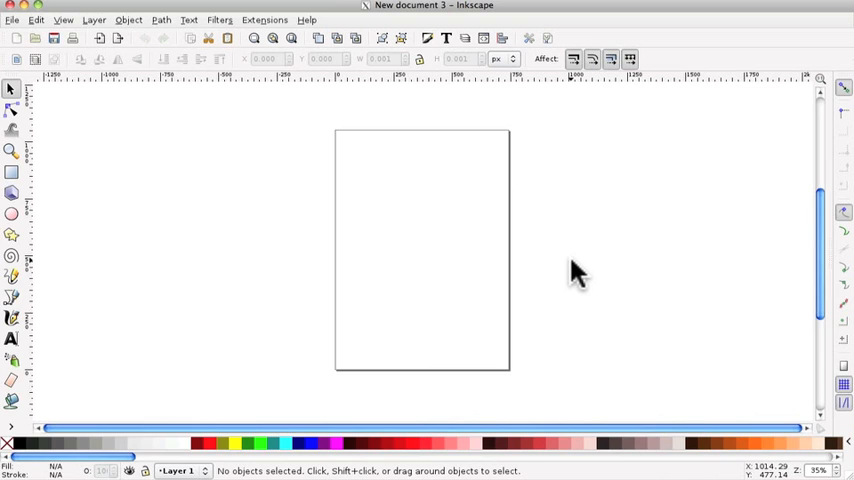
{"action": "mouse_move", "coordinate": [573, 265]}
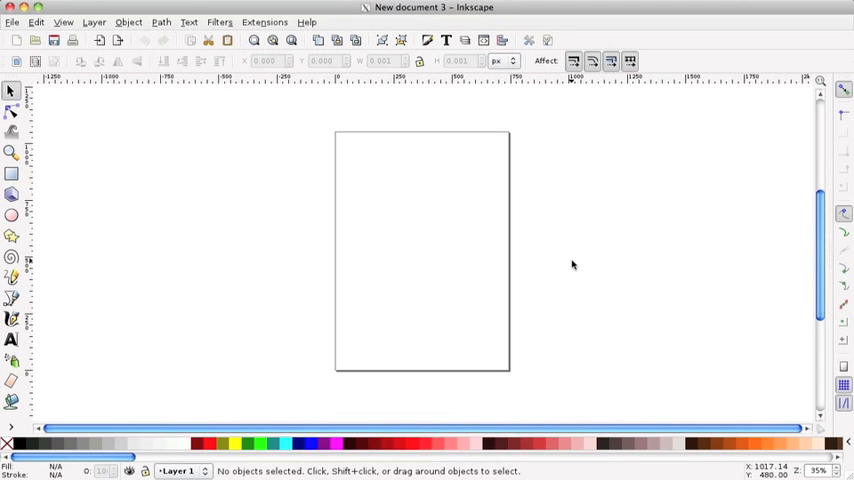
{"action": "mouse_move", "coordinate": [573, 259]}
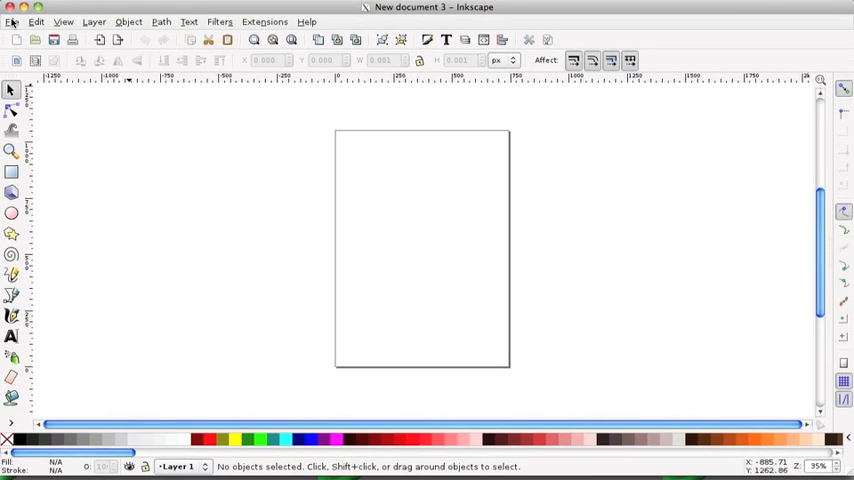
Step: Bring up Document Properties to set a wide, short custom page size for the header
{"action": "left_click", "coordinate": [12, 21]}
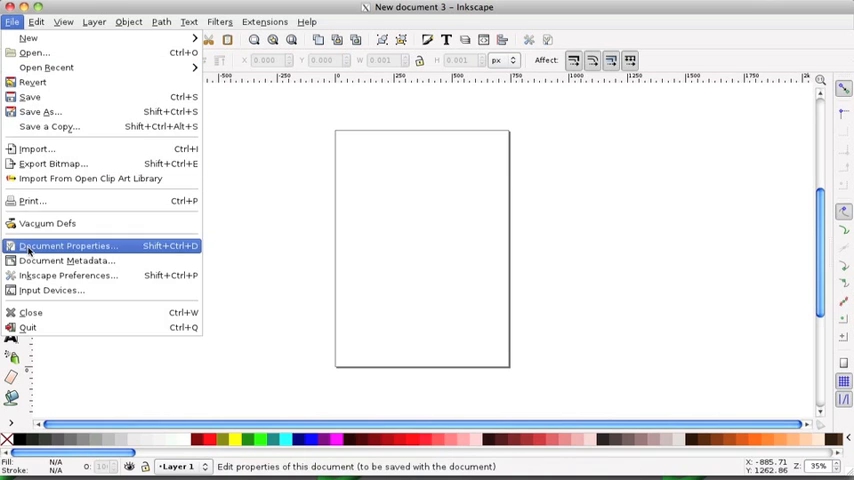
{"action": "left_click", "coordinate": [67, 246]}
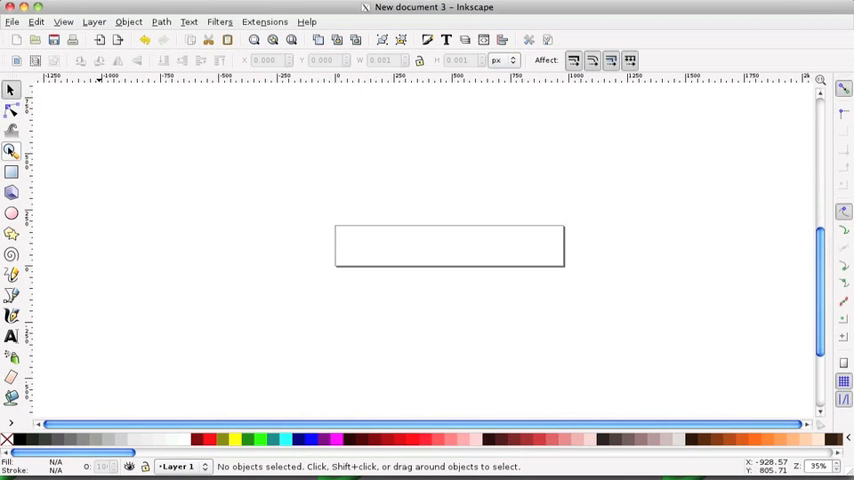
Step: Draw a solid blue rectangle covering the whole page, about 979 by 181 px, and select it
{"action": "left_click", "coordinate": [12, 150]}
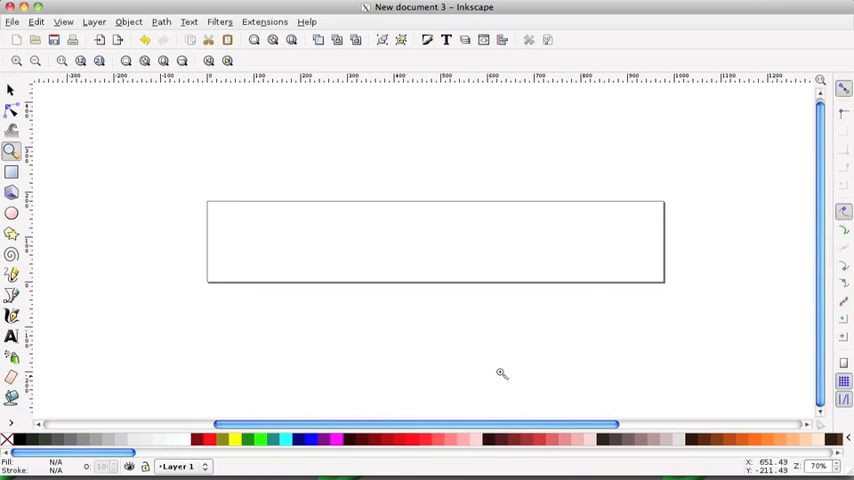
{"action": "left_click", "coordinate": [11, 171]}
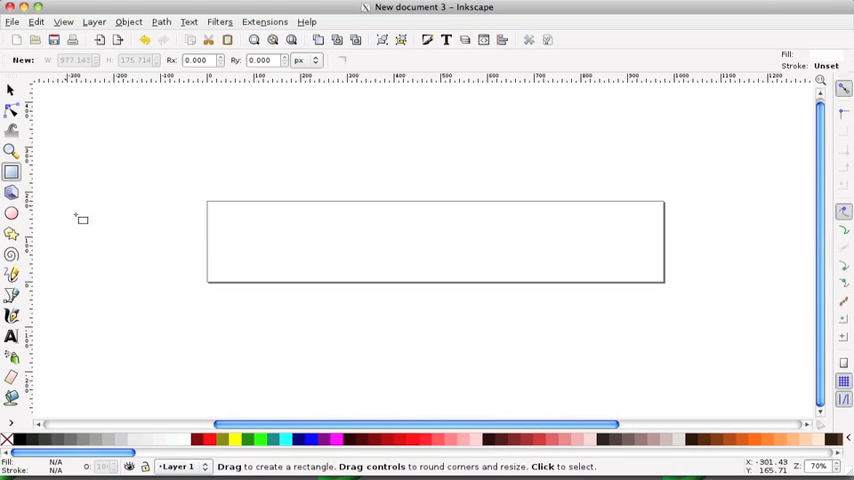
{"action": "mouse_move", "coordinate": [302, 446]}
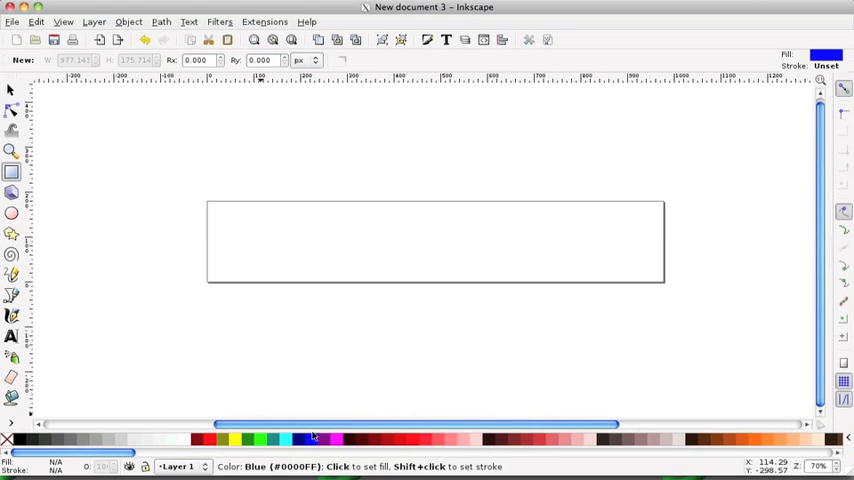
{"action": "left_click_drag", "start_coordinate": [208, 207], "coordinate": [310, 250]}
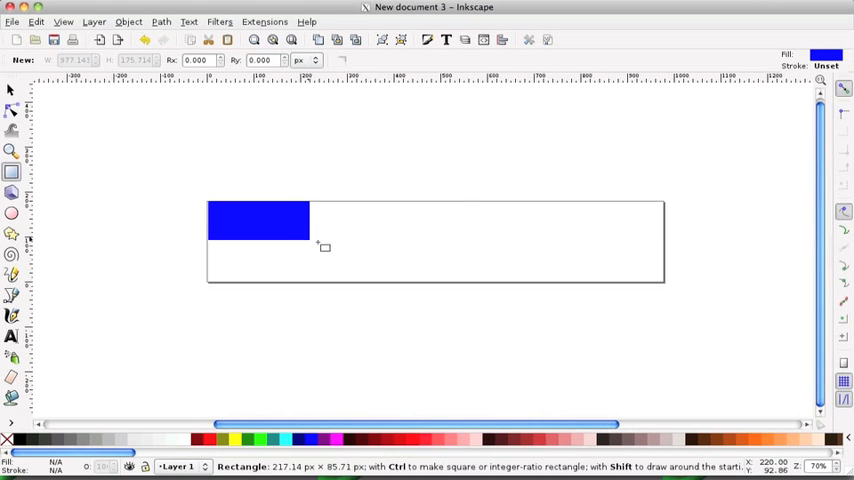
{"action": "left_click_drag", "start_coordinate": [308, 247], "coordinate": [672, 289]}
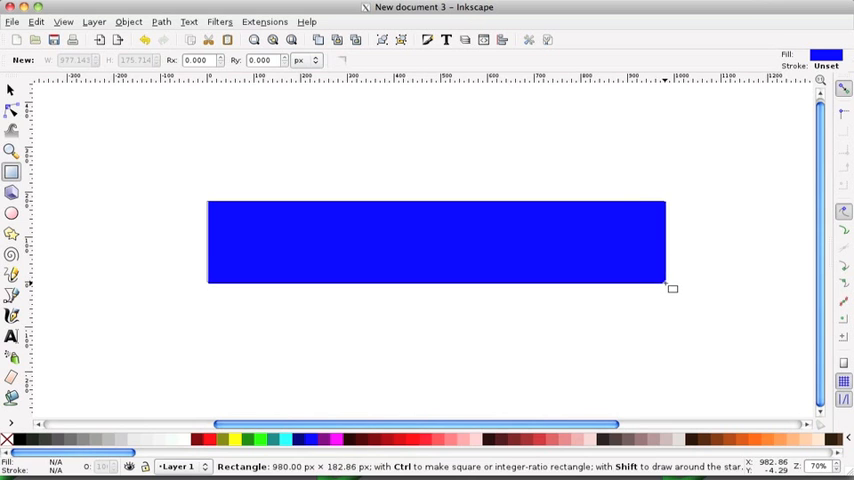
{"action": "left_click", "coordinate": [13, 90]}
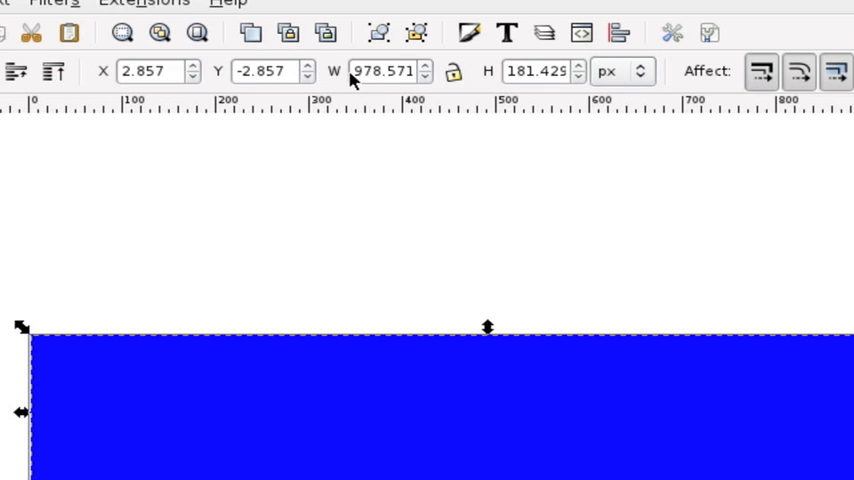
{"action": "mouse_move", "coordinate": [155, 305]}
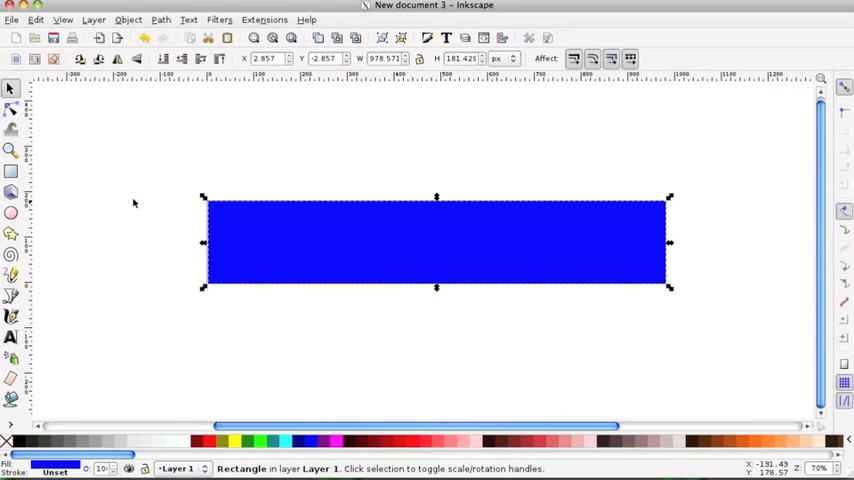
Step: Place the word TEXT in white on the banner and select it for scaling up
{"action": "left_click", "coordinate": [11, 337]}
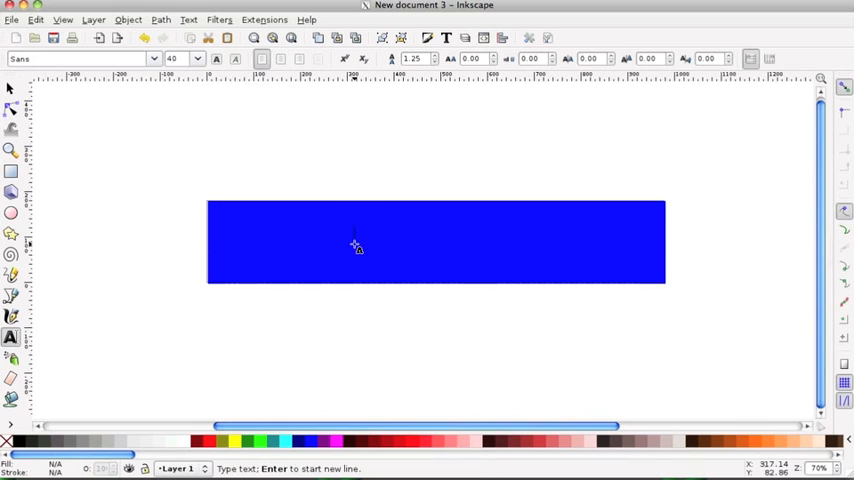
{"action": "mouse_move", "coordinate": [359, 237]}
{"action": "type", "text": "TEXT"}
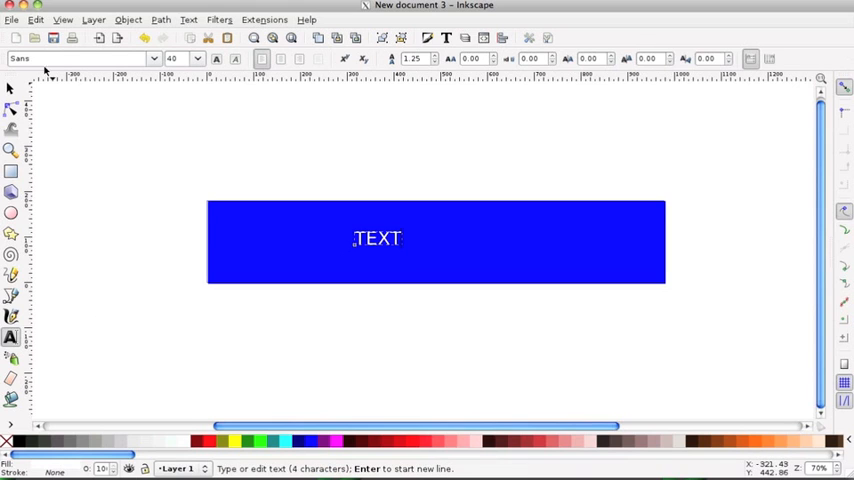
{"action": "left_click", "coordinate": [12, 89]}
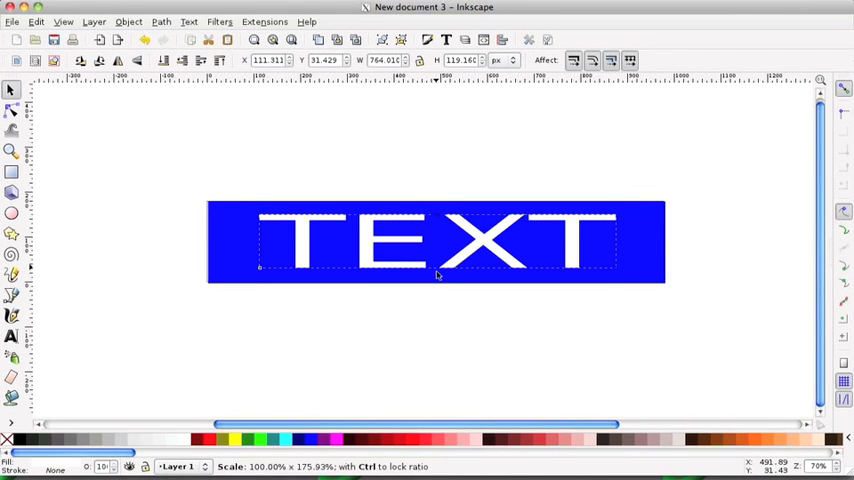
{"action": "left_click", "coordinate": [485, 245]}
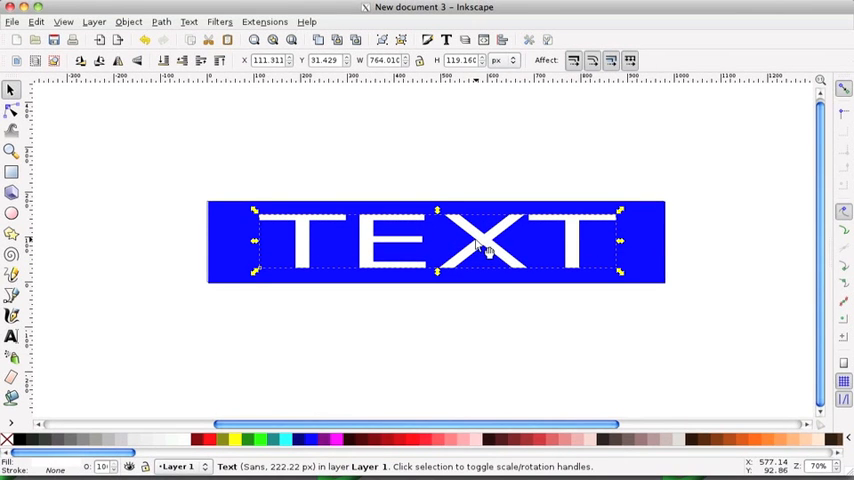
{"action": "mouse_move", "coordinate": [485, 248]}
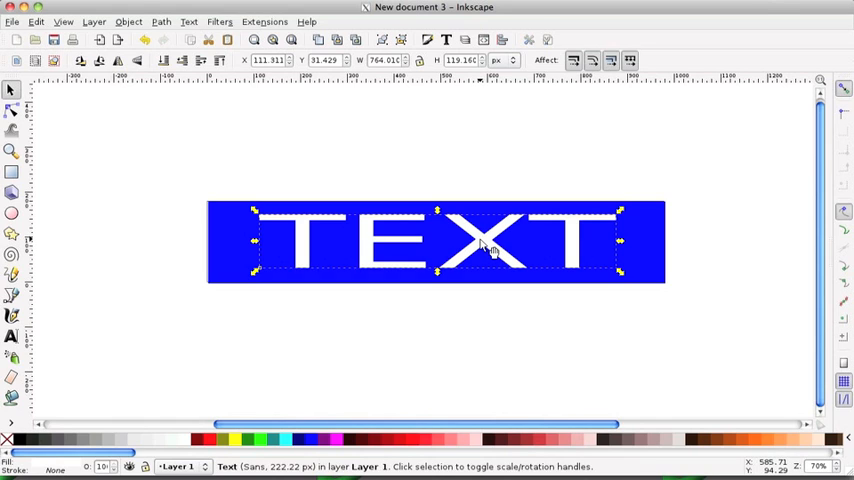
{"action": "mouse_move", "coordinate": [498, 177]}
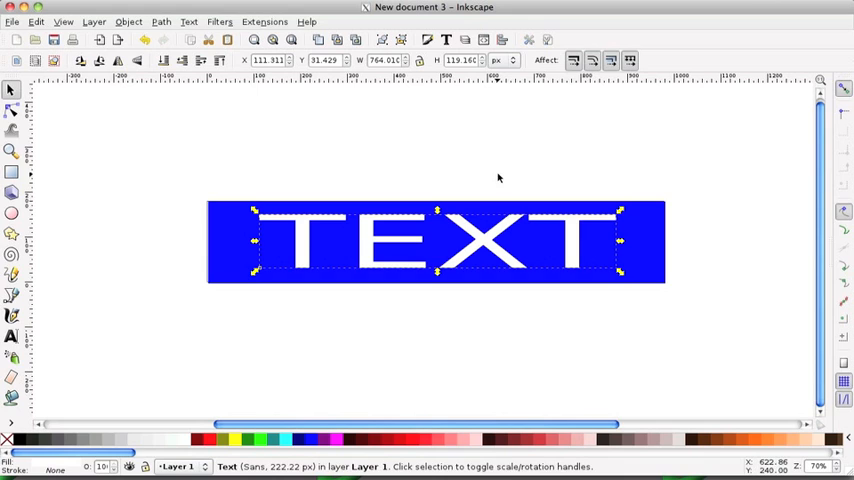
{"action": "mouse_move", "coordinate": [500, 161]}
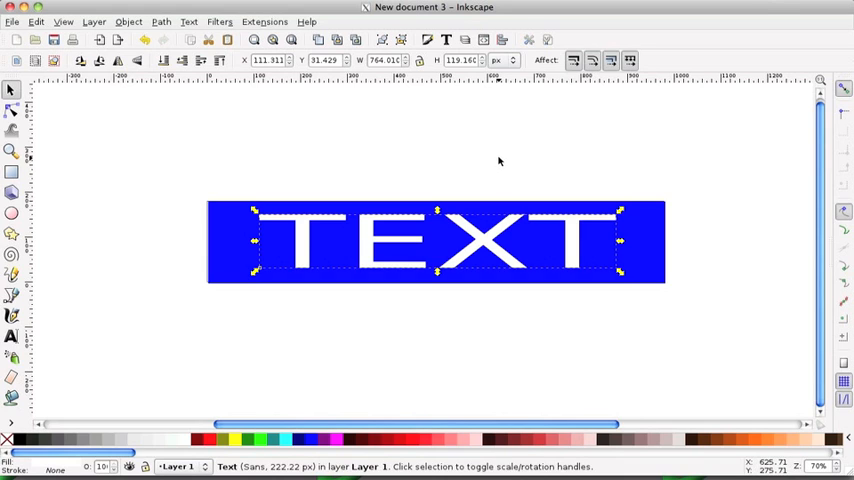
{"action": "mouse_move", "coordinate": [495, 159]}
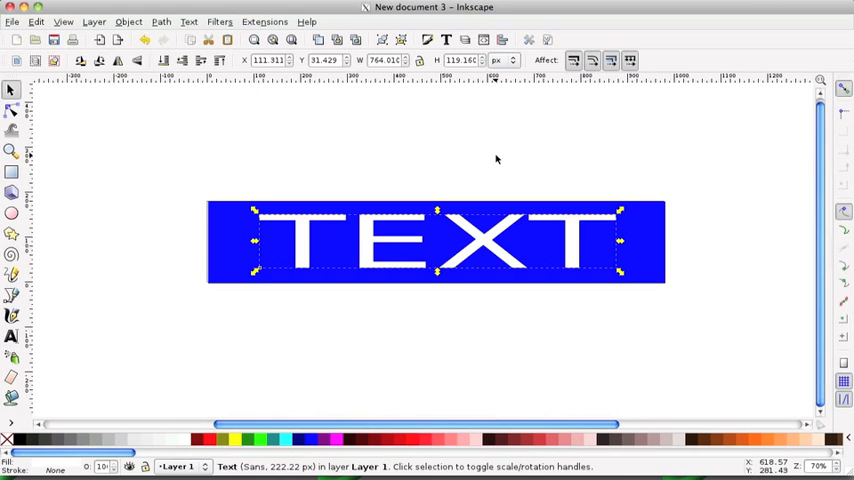
{"action": "mouse_move", "coordinate": [485, 245]}
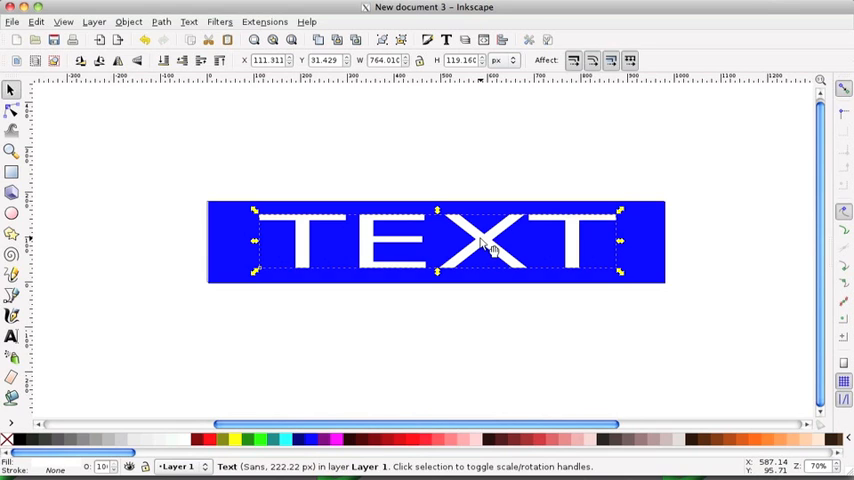
{"action": "mouse_move", "coordinate": [770, 243]}
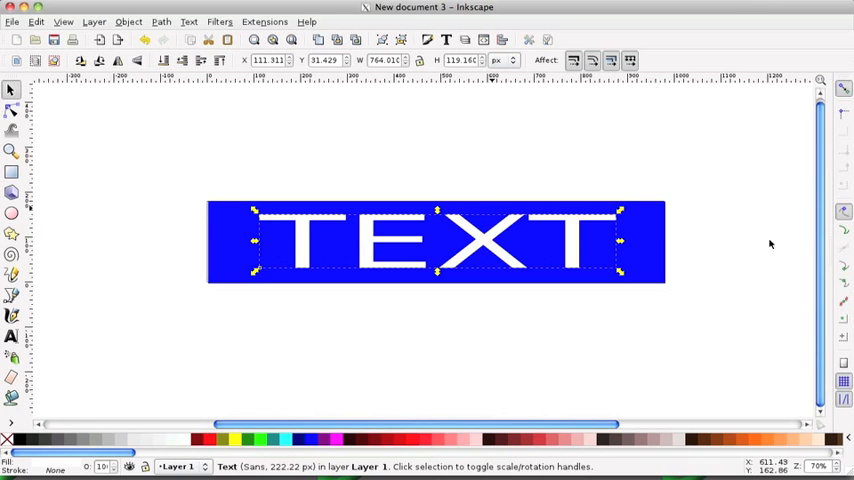
Step: Draw an unfilled rectangle above the banner, then deselect it
{"action": "left_click", "coordinate": [288, 188]}
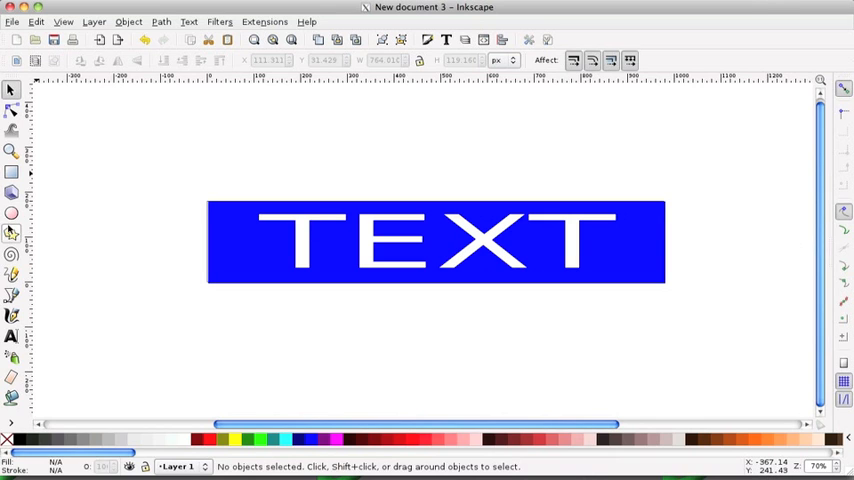
{"action": "left_click", "coordinate": [11, 171]}
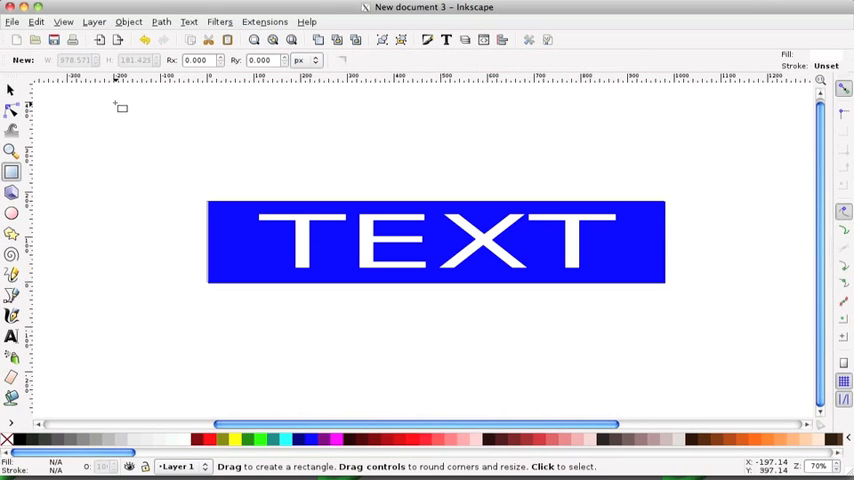
{"action": "left_click_drag", "start_coordinate": [108, 105], "coordinate": [459, 155]}
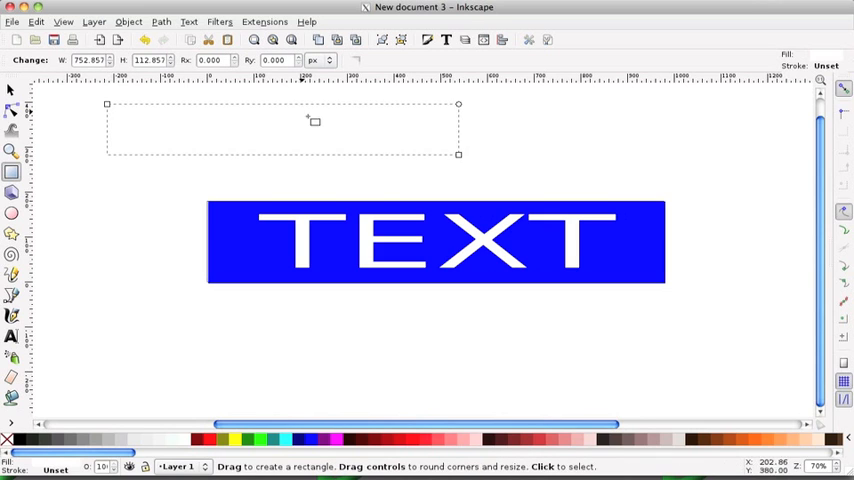
{"action": "mouse_move", "coordinate": [400, 135]}
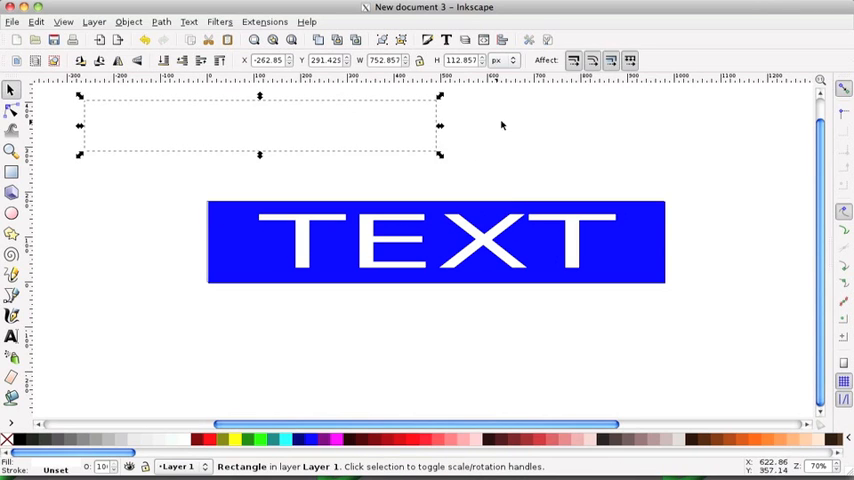
{"action": "mouse_move", "coordinate": [20, 108]}
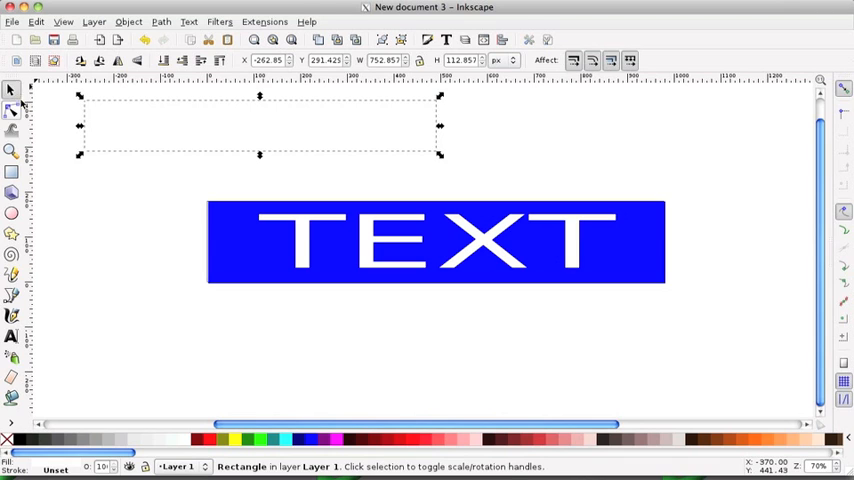
{"action": "left_click", "coordinate": [166, 227]}
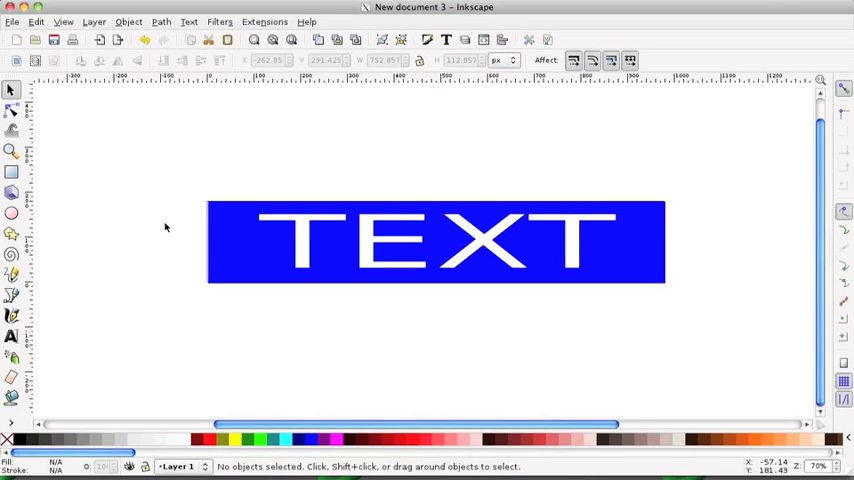
Step: Catch an invisible shape on the blank canvas, move it aside and clear the selection
{"action": "left_click", "coordinate": [11, 213]}
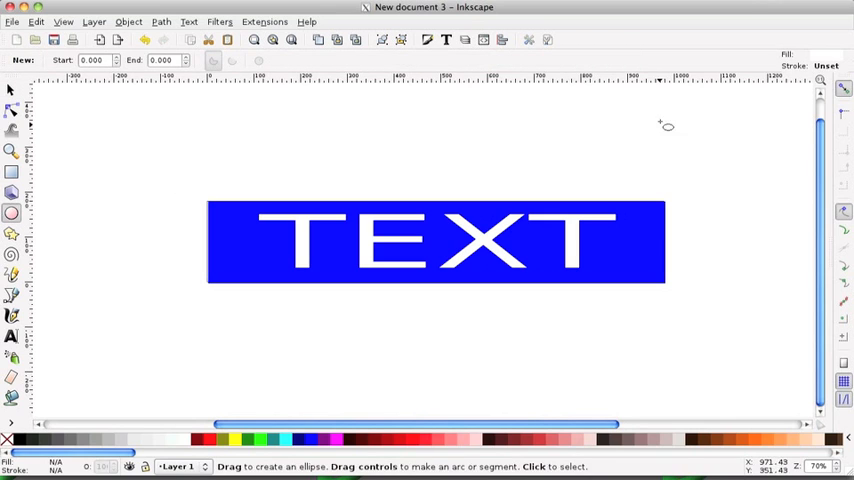
{"action": "left_click_drag", "start_coordinate": [650, 118], "coordinate": [761, 163]}
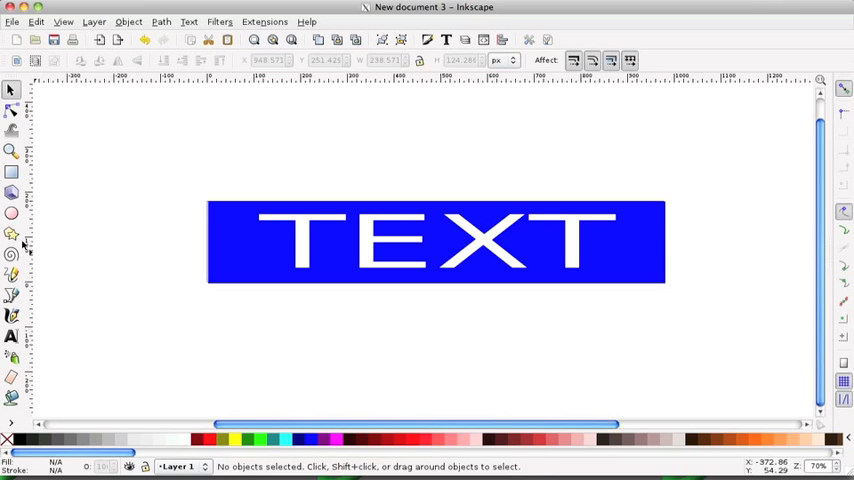
{"action": "left_click", "coordinate": [11, 233]}
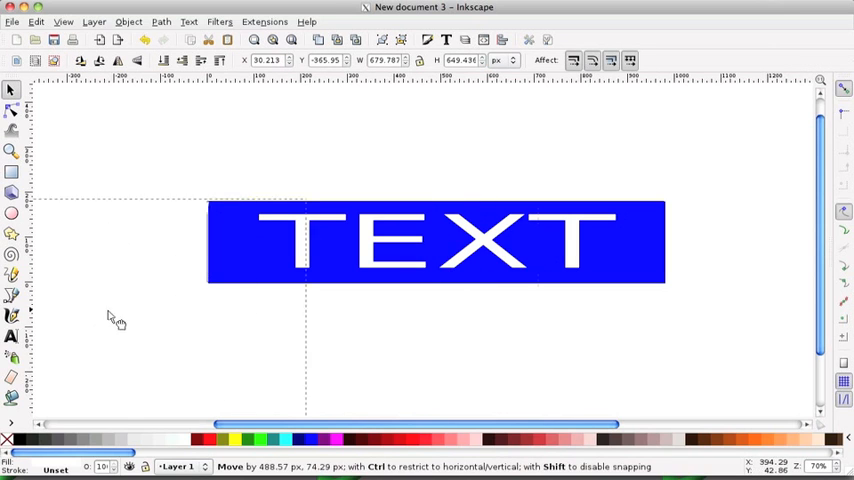
{"action": "left_click", "coordinate": [259, 333]}
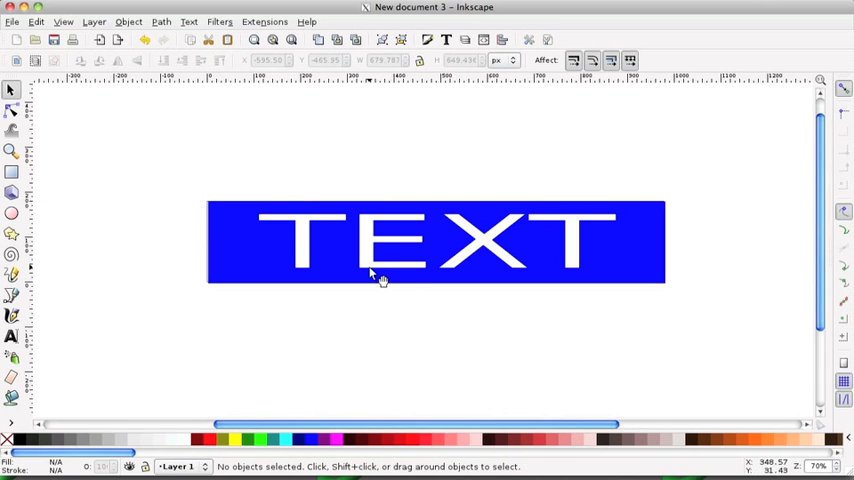
{"action": "mouse_move", "coordinate": [400, 272]}
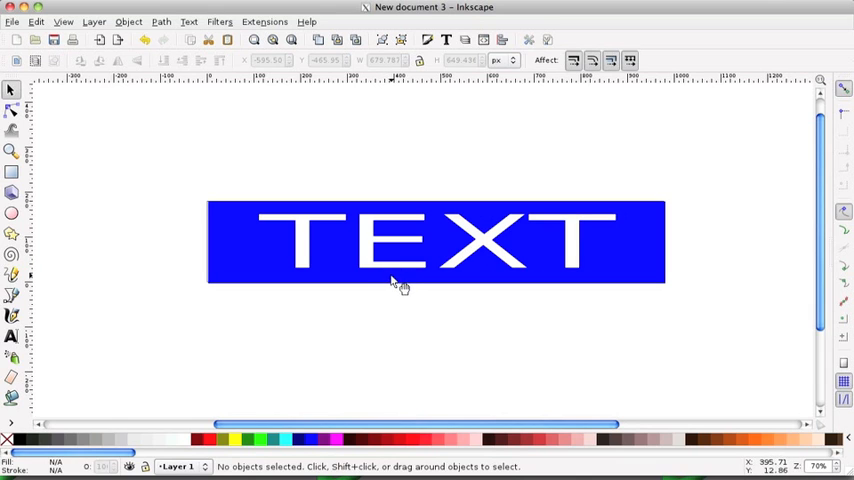
{"action": "mouse_move", "coordinate": [390, 283]}
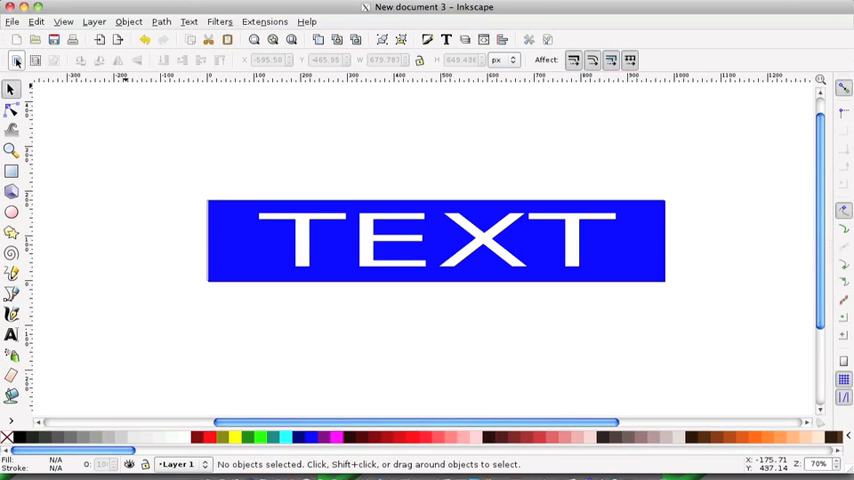
{"action": "mouse_move", "coordinate": [16, 62]}
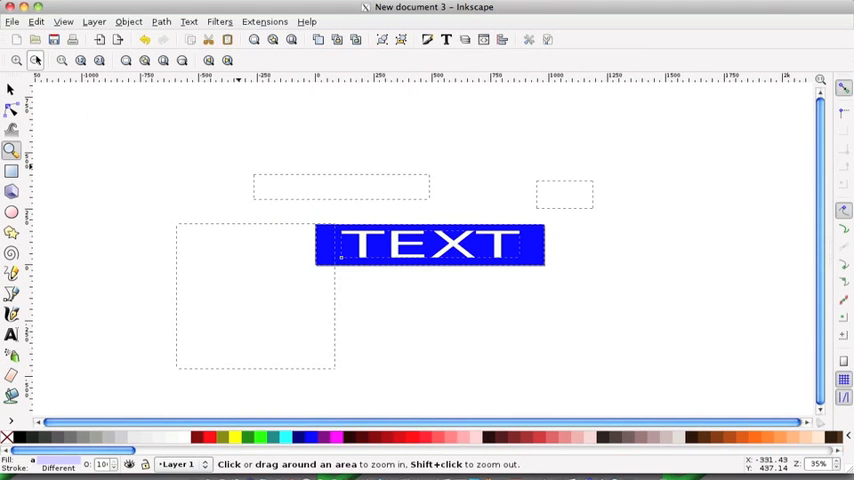
{"action": "mouse_move", "coordinate": [728, 252]}
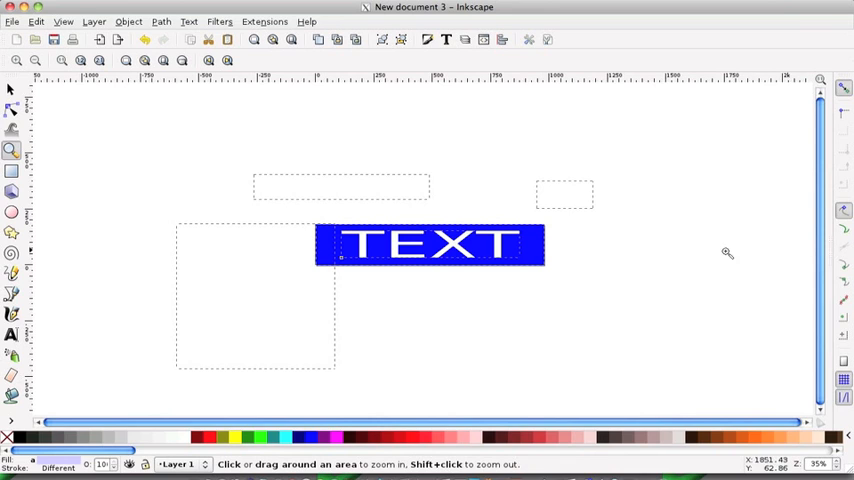
{"action": "mouse_move", "coordinate": [349, 280]}
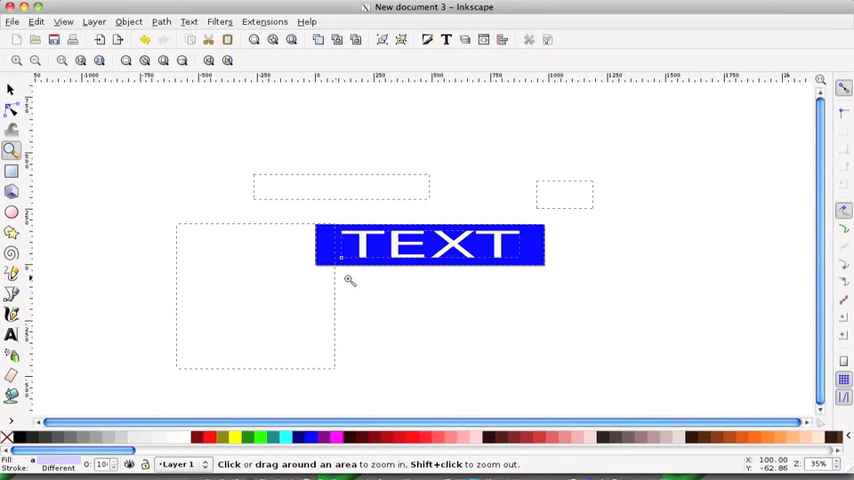
{"action": "mouse_move", "coordinate": [417, 232]}
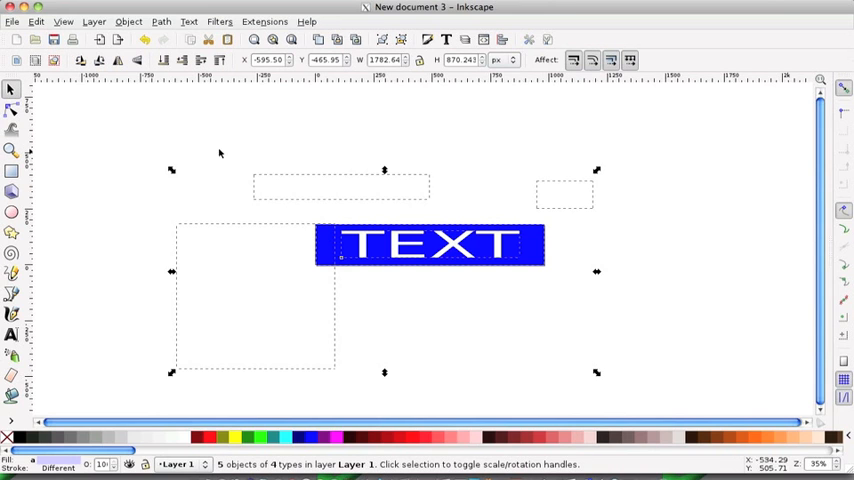
{"action": "mouse_move", "coordinate": [471, 362]}
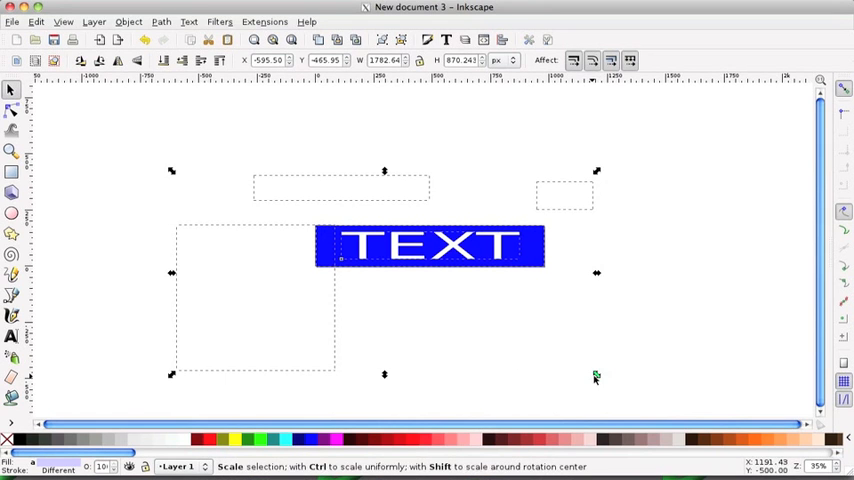
Step: Select all five objects so the hidden empty shapes' bounding boxes show around the header
{"action": "left_click", "coordinate": [595, 378]}
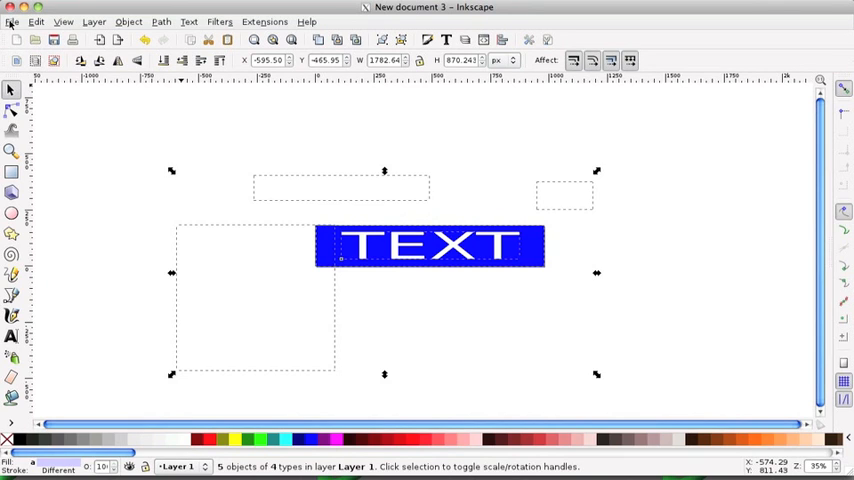
{"action": "left_click", "coordinate": [13, 21]}
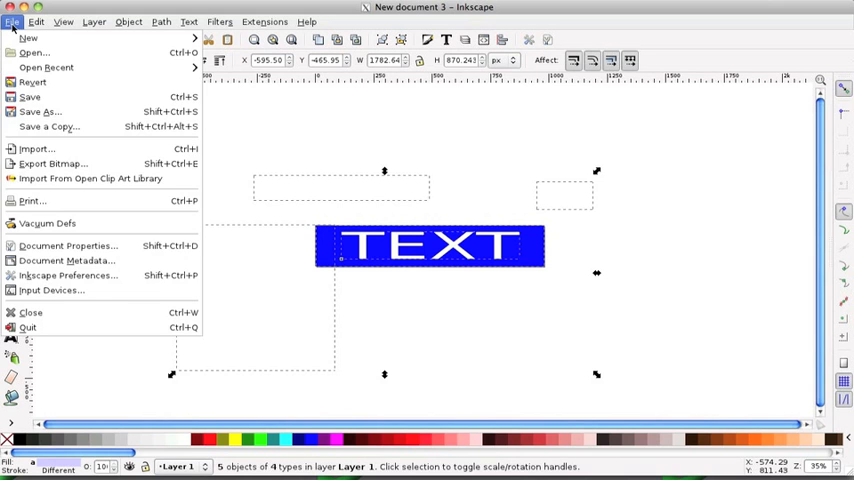
{"action": "mouse_move", "coordinate": [47, 223]}
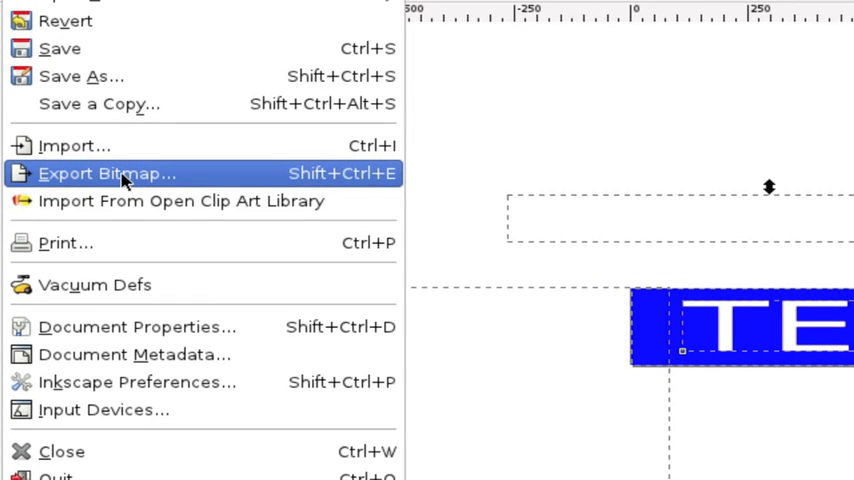
{"action": "left_click", "coordinate": [108, 173]}
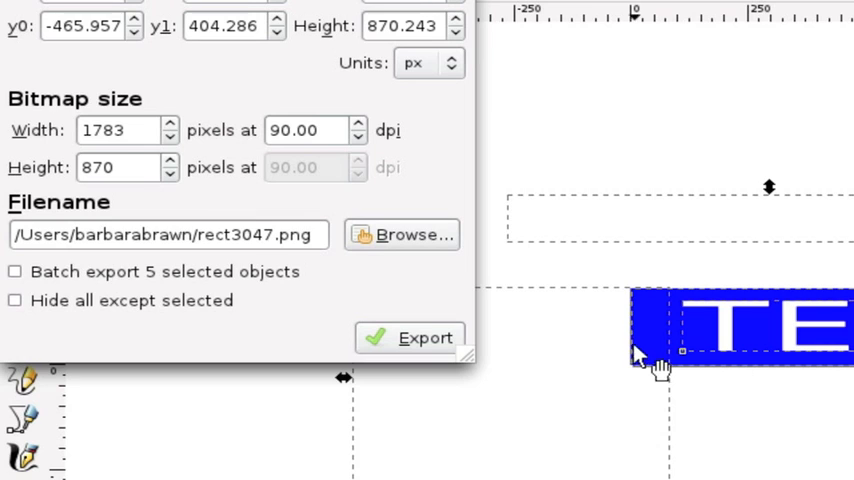
{"action": "mouse_move", "coordinate": [177, 186]}
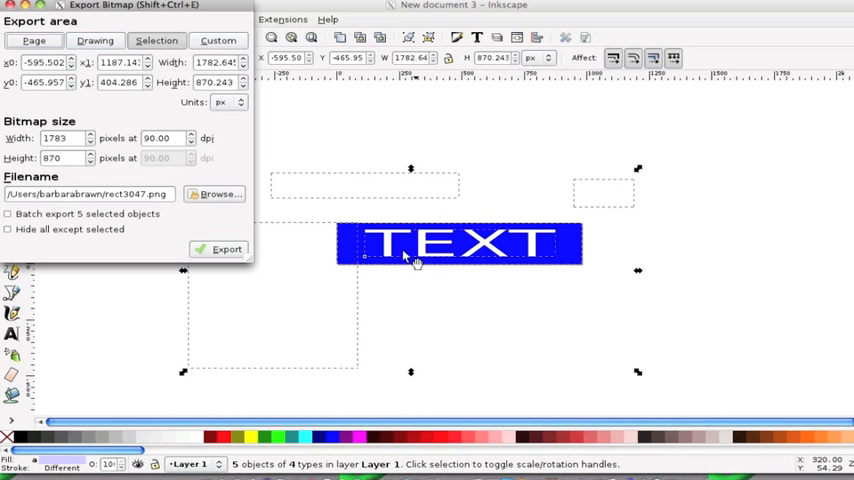
{"action": "mouse_move", "coordinate": [568, 253]}
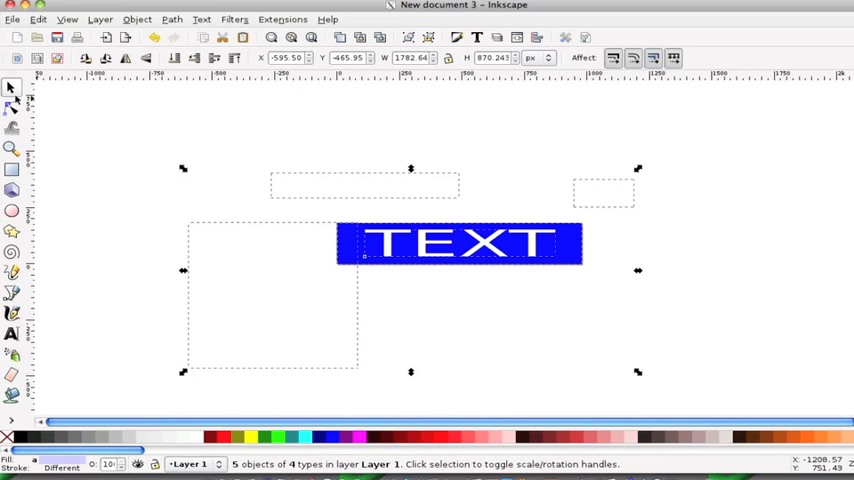
{"action": "mouse_move", "coordinate": [100, 128]}
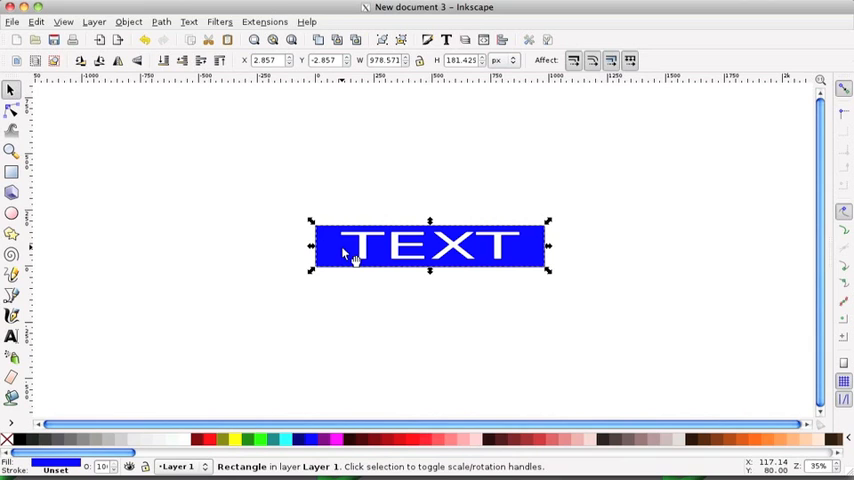
{"action": "mouse_move", "coordinate": [343, 251]}
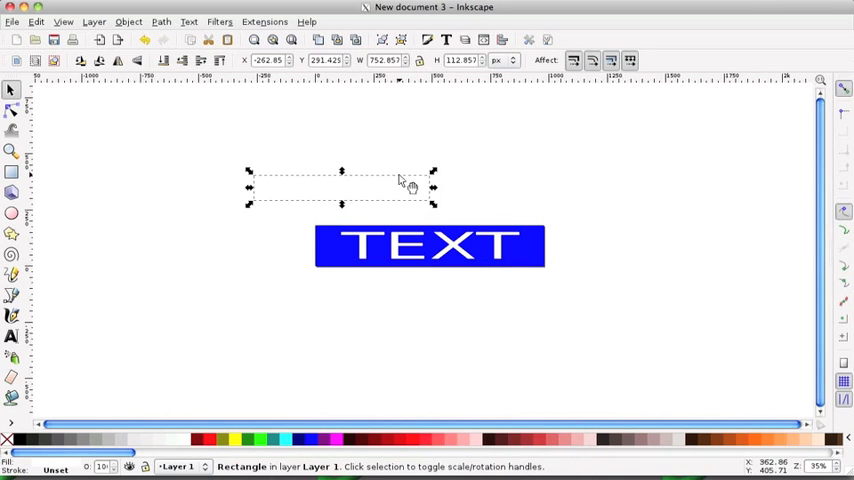
{"action": "mouse_move", "coordinate": [422, 172]}
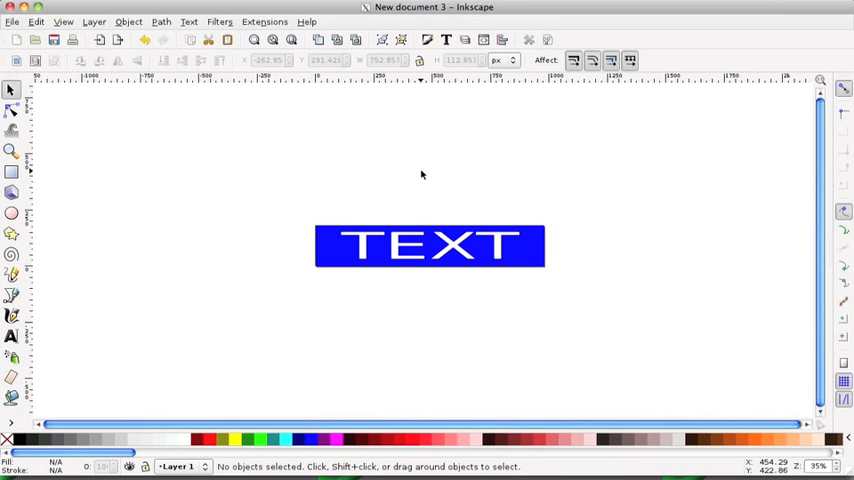
{"action": "mouse_move", "coordinate": [340, 253]}
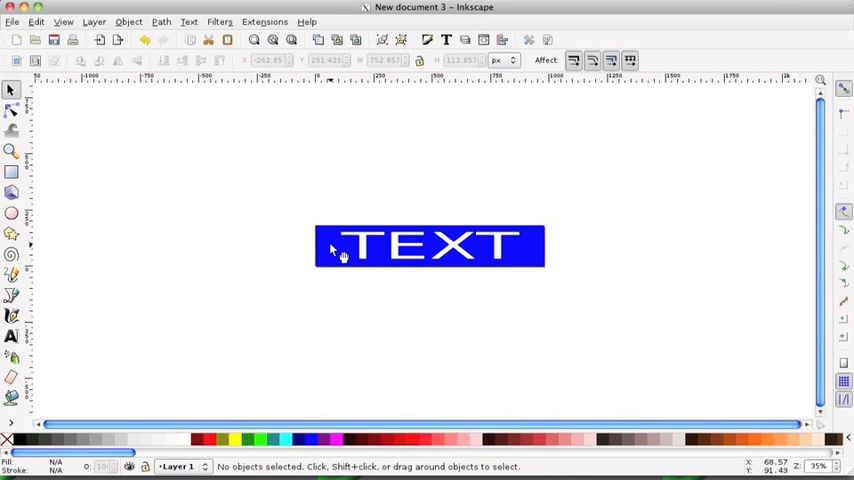
Step: Remove the hidden shape overlapping the header, leaving the blue 979 by 181 px rectangle selected
{"action": "left_click", "coordinate": [334, 250]}
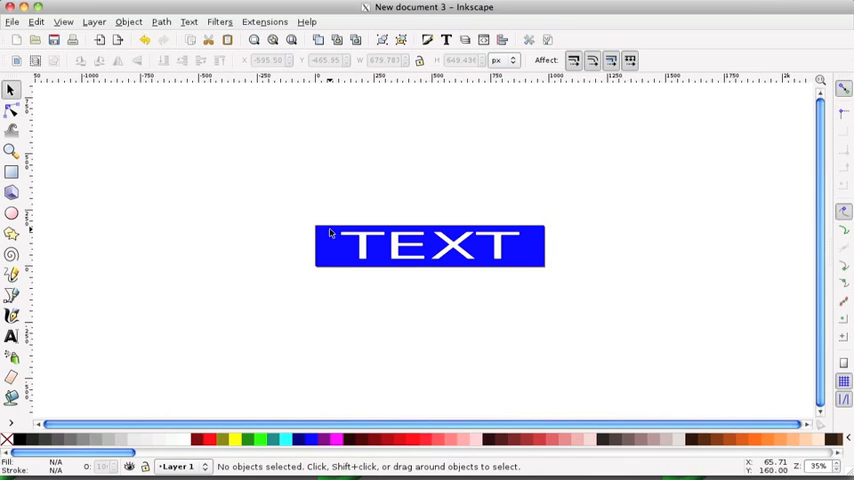
{"action": "left_click", "coordinate": [430, 246]}
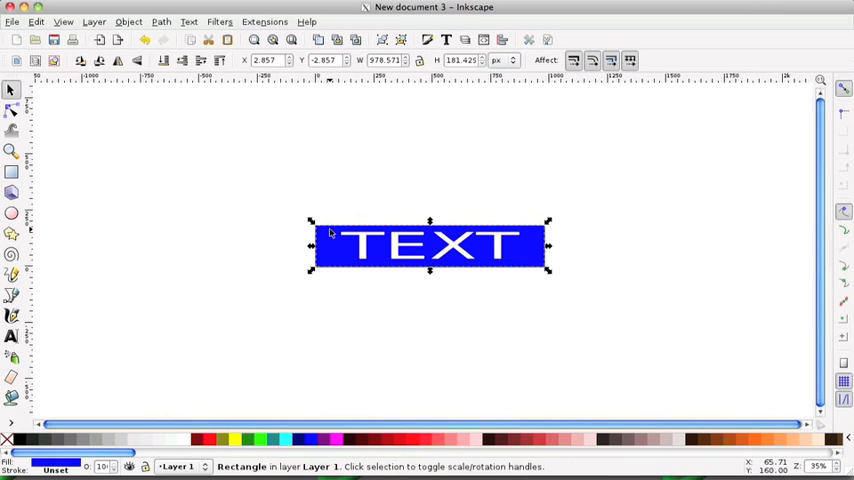
{"action": "mouse_move", "coordinate": [360, 178]}
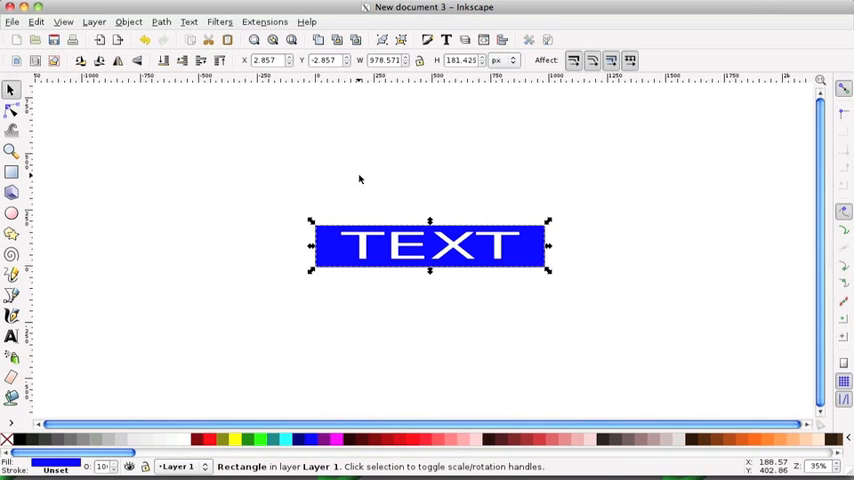
{"action": "left_click", "coordinate": [12, 21]}
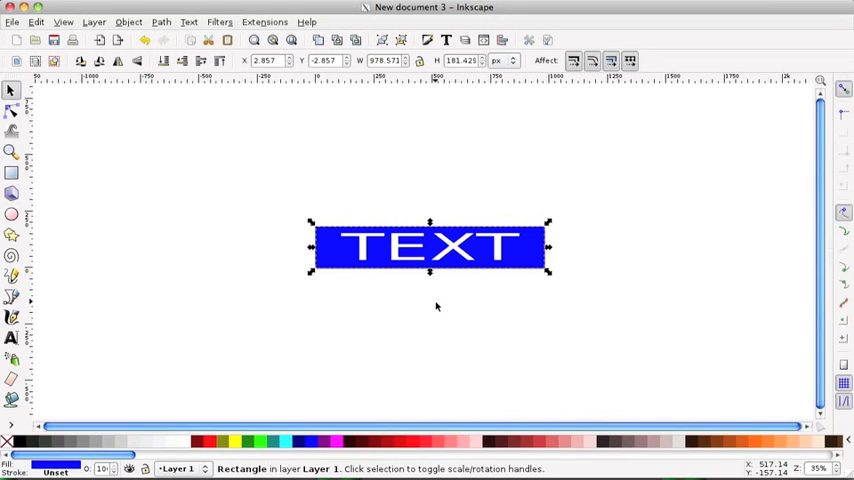
{"action": "mouse_move", "coordinate": [441, 300]}
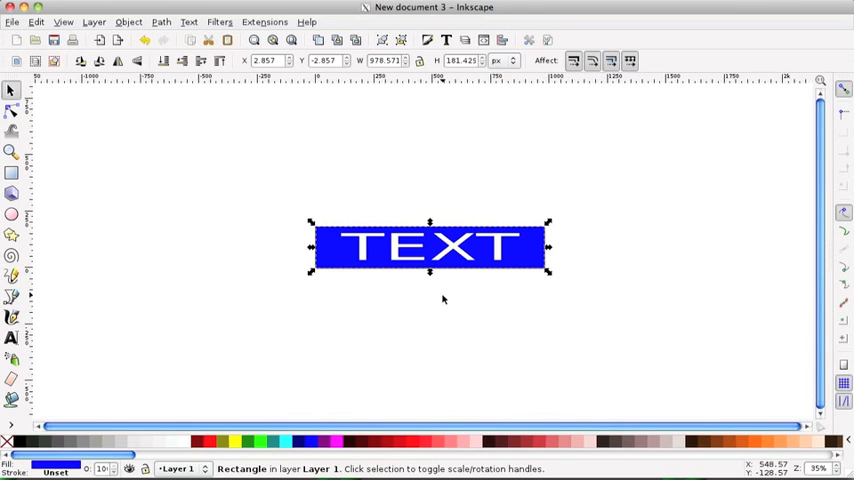
{"action": "mouse_move", "coordinate": [460, 255]}
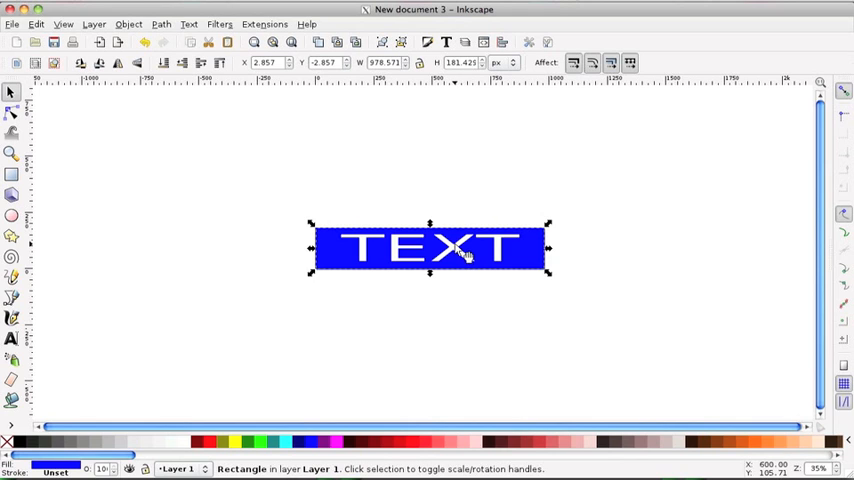
{"action": "mouse_move", "coordinate": [633, 151]}
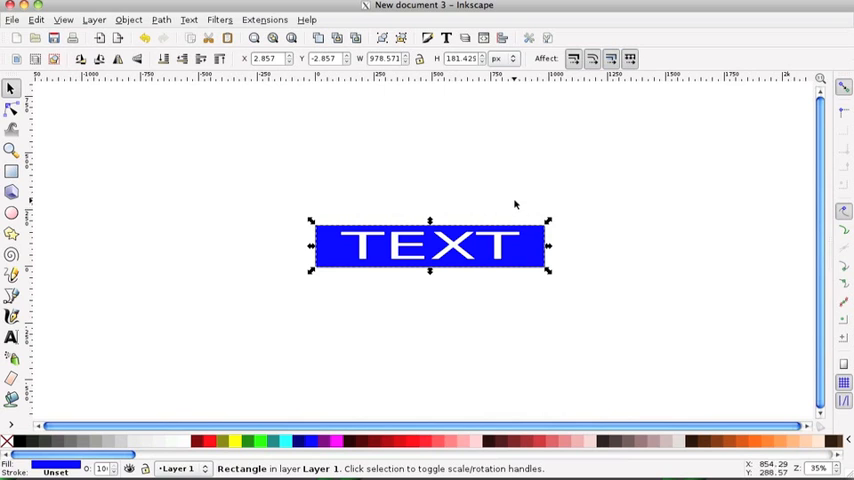
{"action": "mouse_move", "coordinate": [515, 225]}
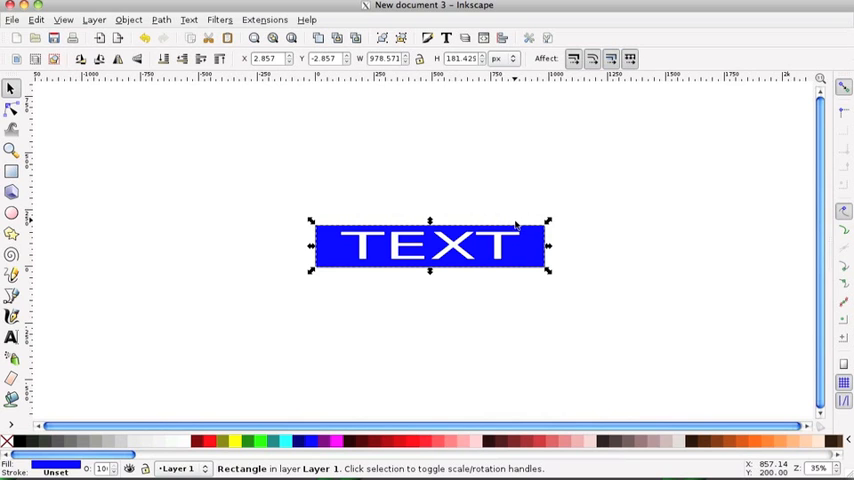
{"action": "mouse_move", "coordinate": [503, 296]}
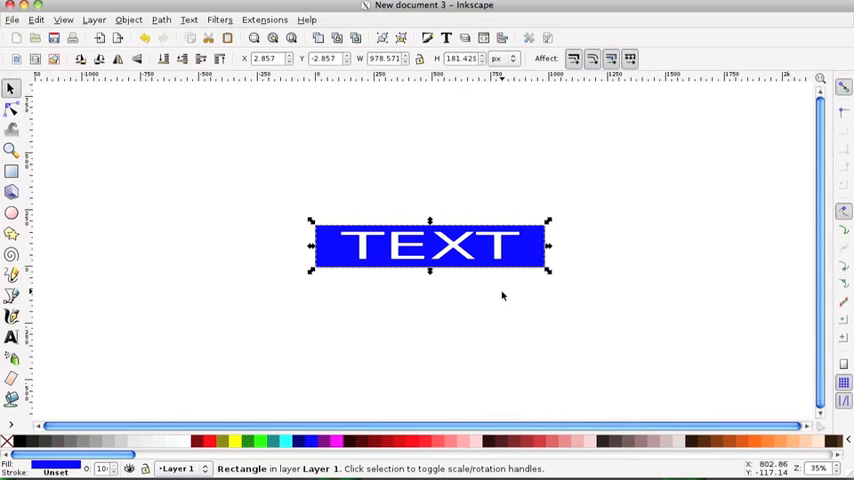
{"action": "mouse_move", "coordinate": [484, 330]}
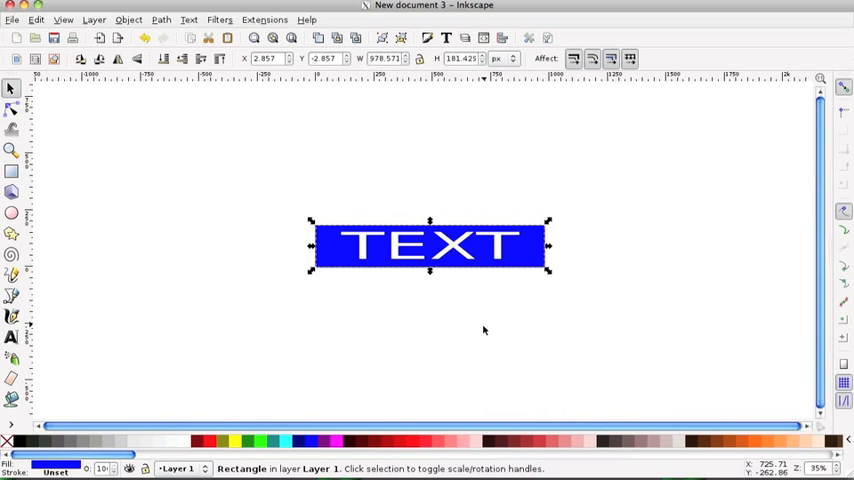